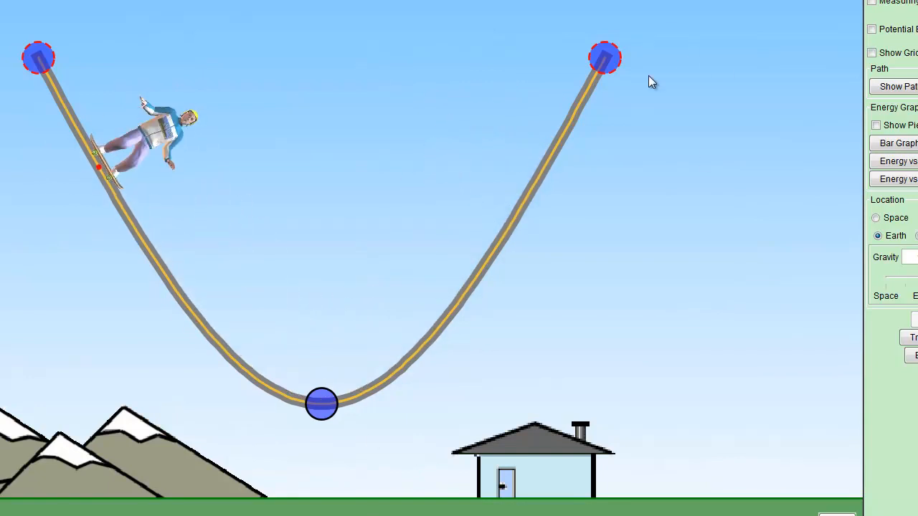
Drag the track's ends into a straight ramp extending right, then lower its top end
drag(604, 58, 322, 403)
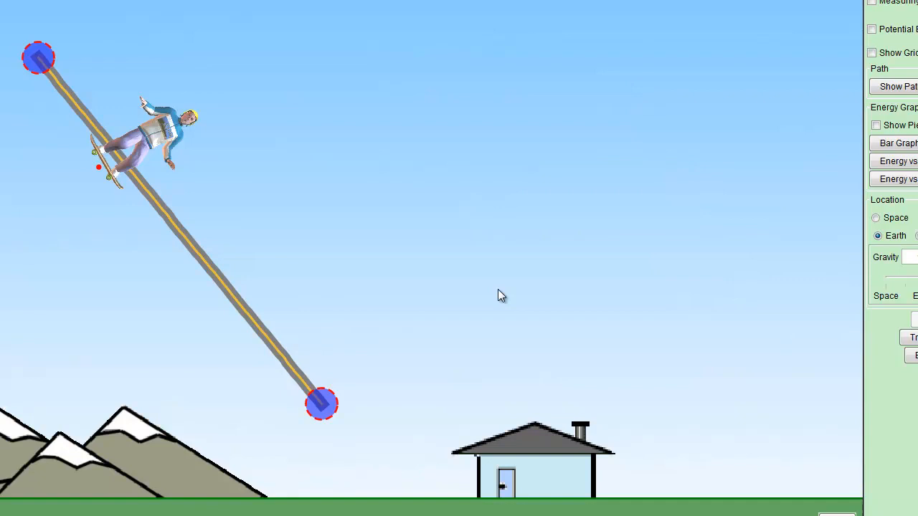
drag(322, 404, 624, 384)
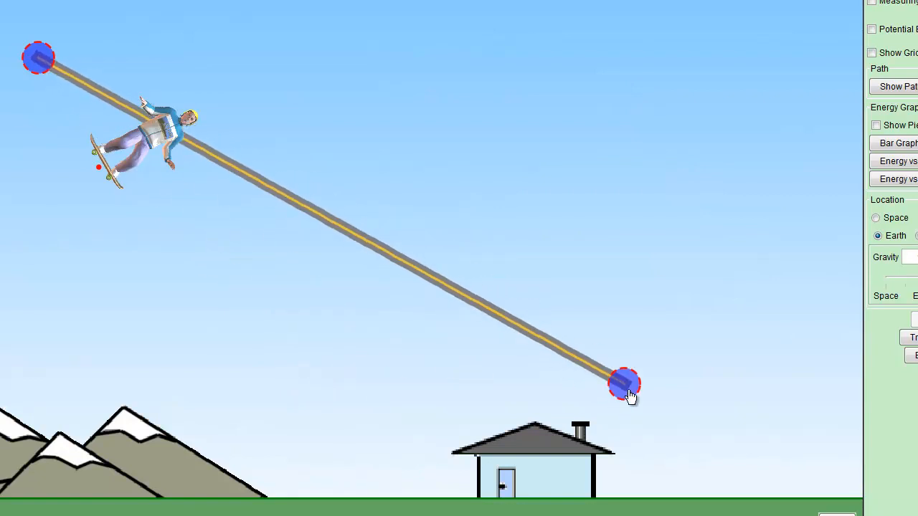
drag(38, 57, 60, 183)
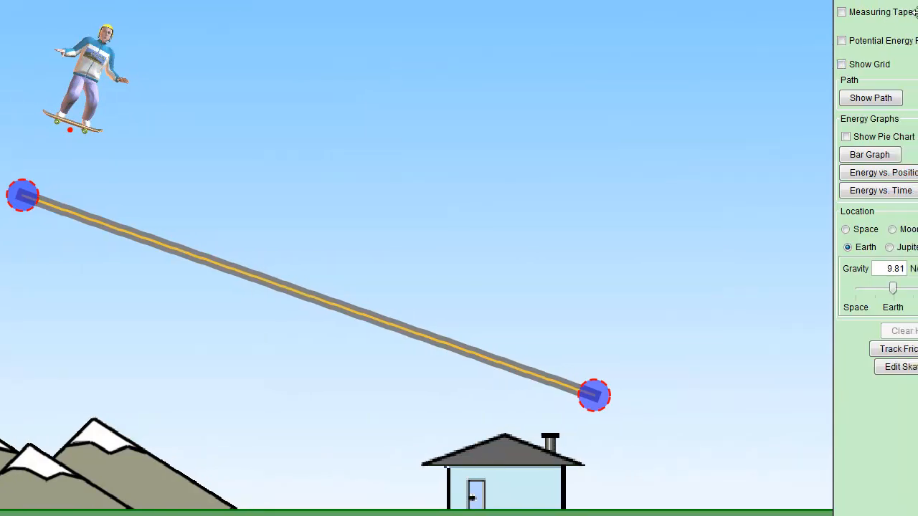
Enable the measuring tape and stretch it down to the ramp's lower level, reading 3.23 m
click(842, 12)
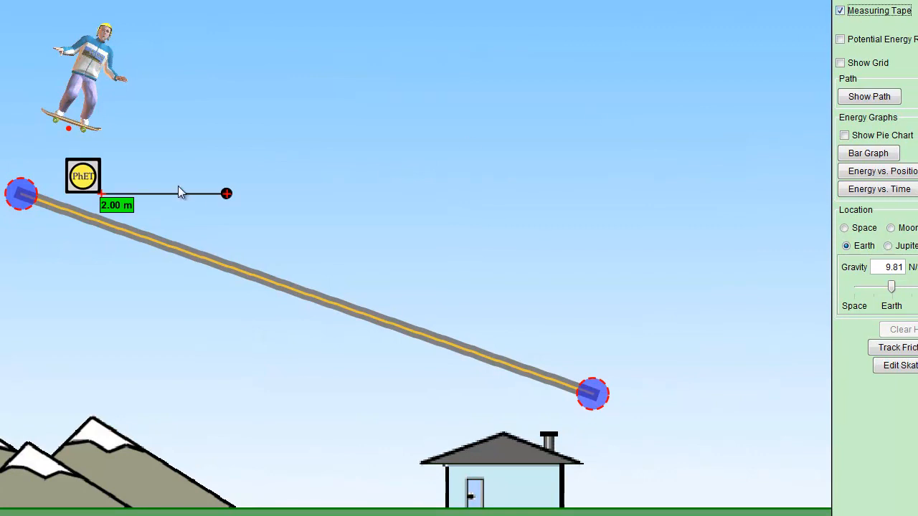
mouse_move(568, 384)
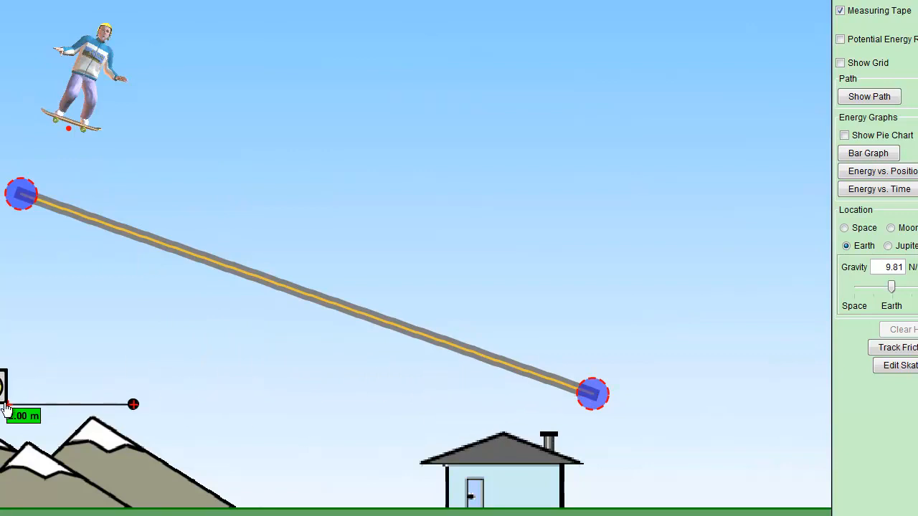
drag(134, 405, 601, 416)
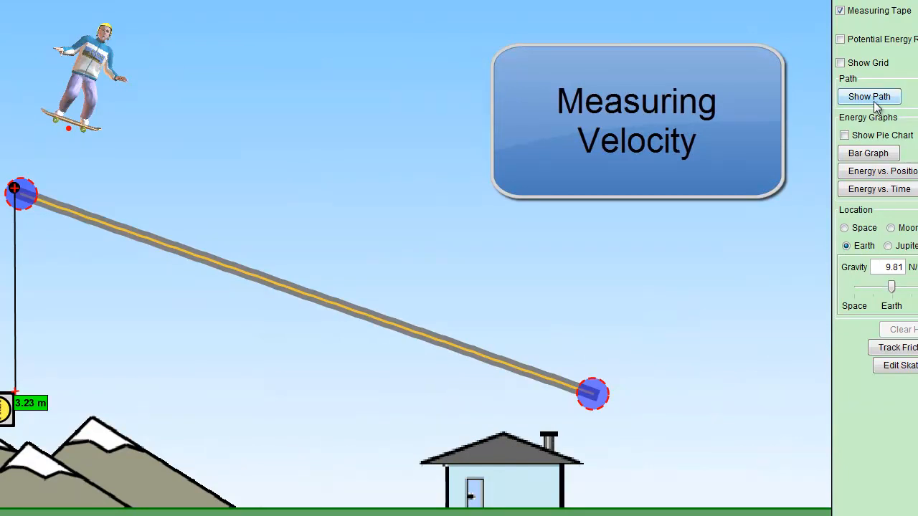
Turn on Show Path so the skater leaves a dotted trail down the ramp
click(868, 96)
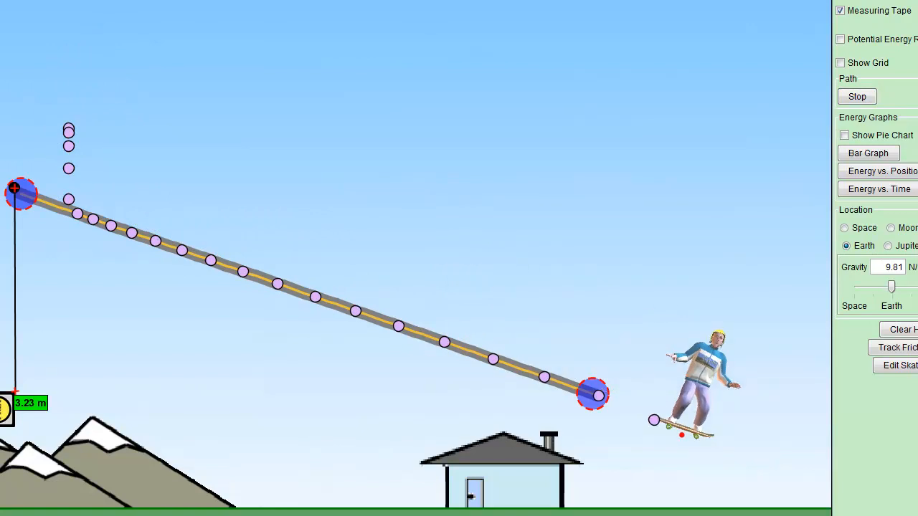
mouse_move(656, 243)
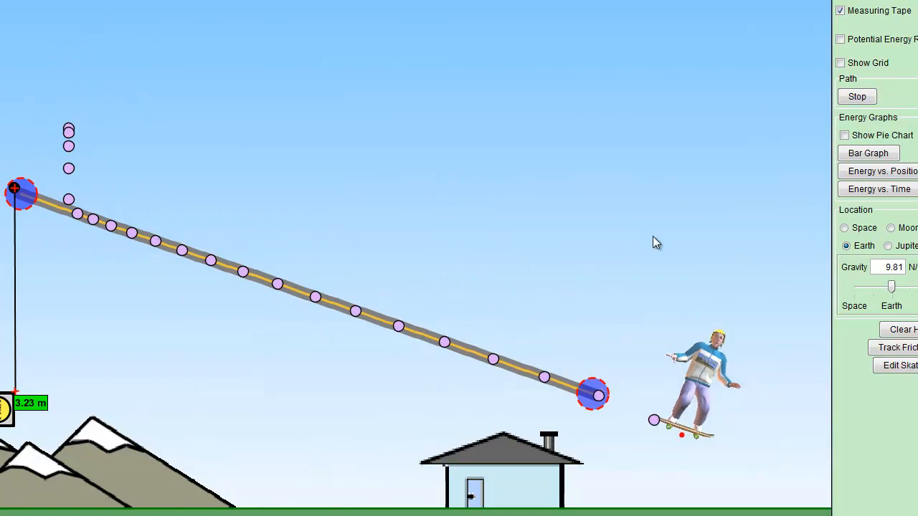
Show the readout for a path dot near the ramp top: height 4.25 m, speed 3.50 m/s
click(157, 249)
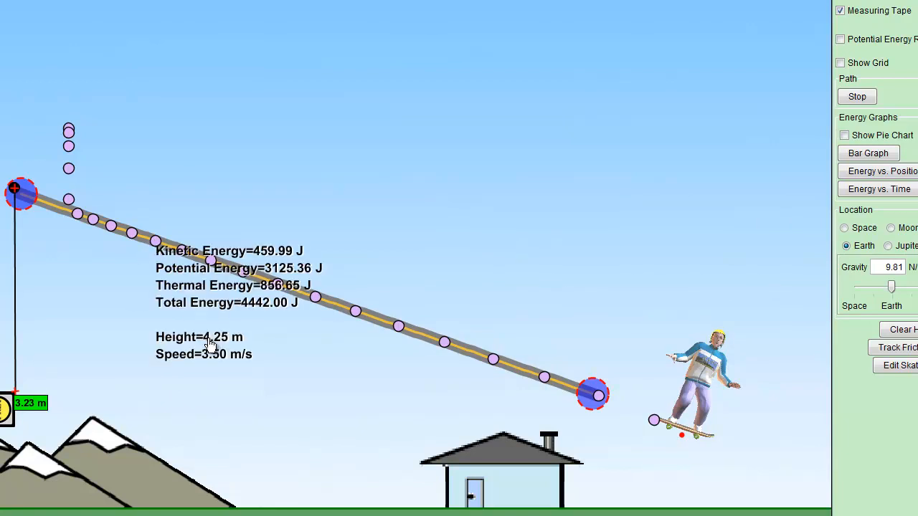
mouse_move(478, 388)
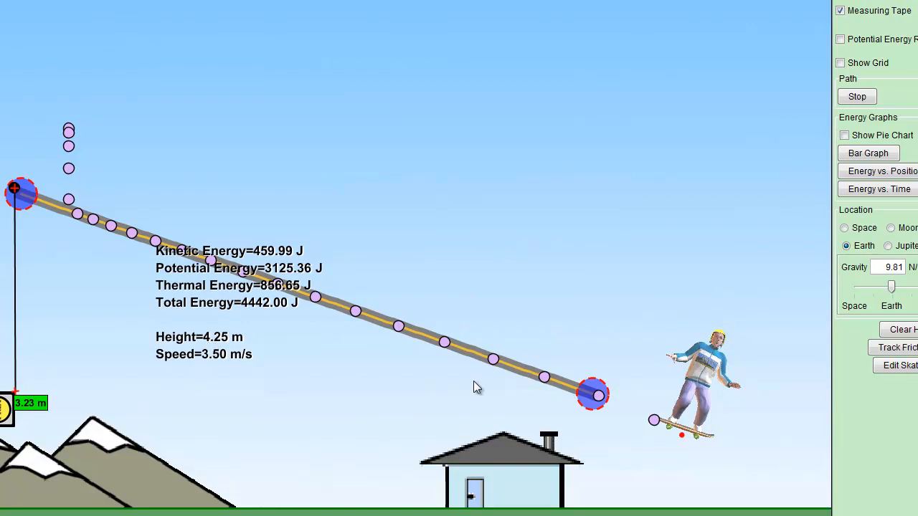
mouse_move(139, 279)
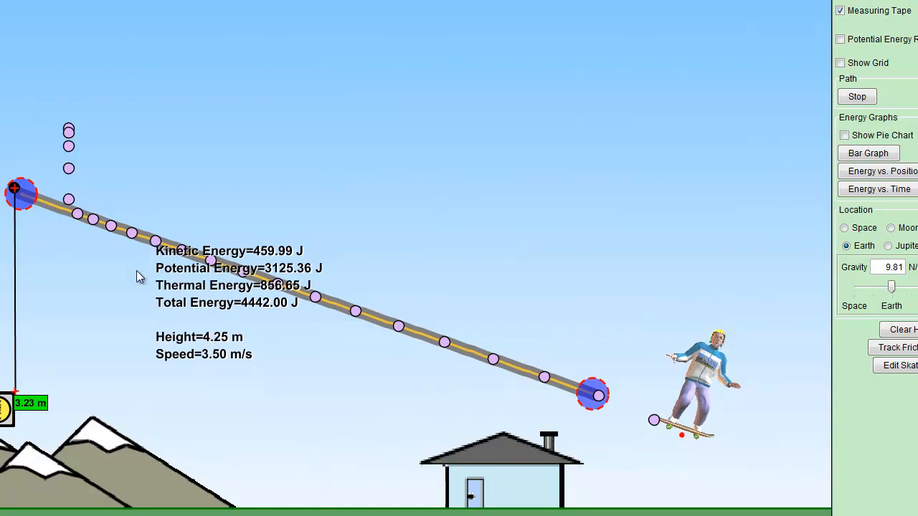
mouse_move(529, 378)
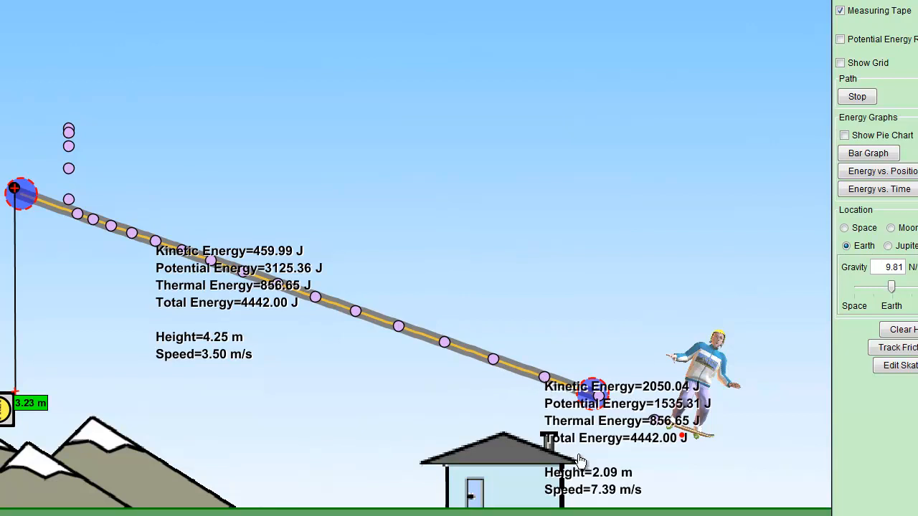
mouse_move(579, 491)
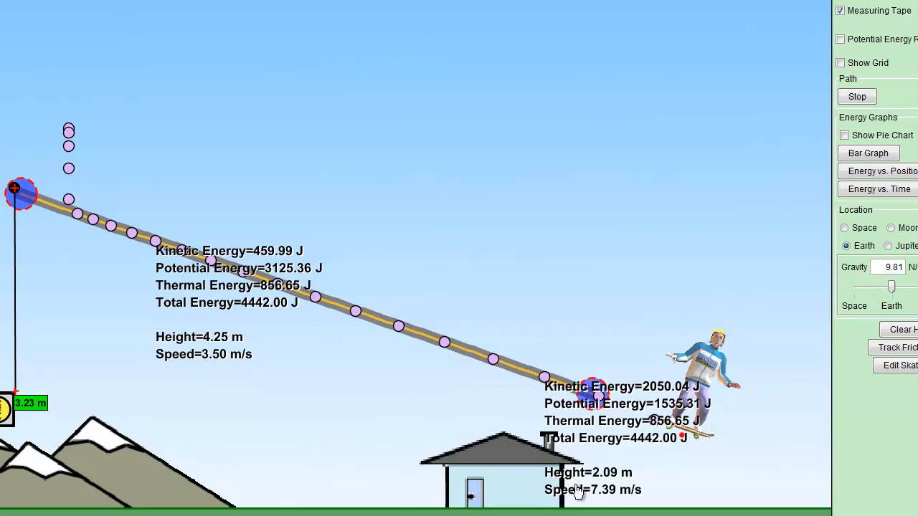
mouse_move(588, 491)
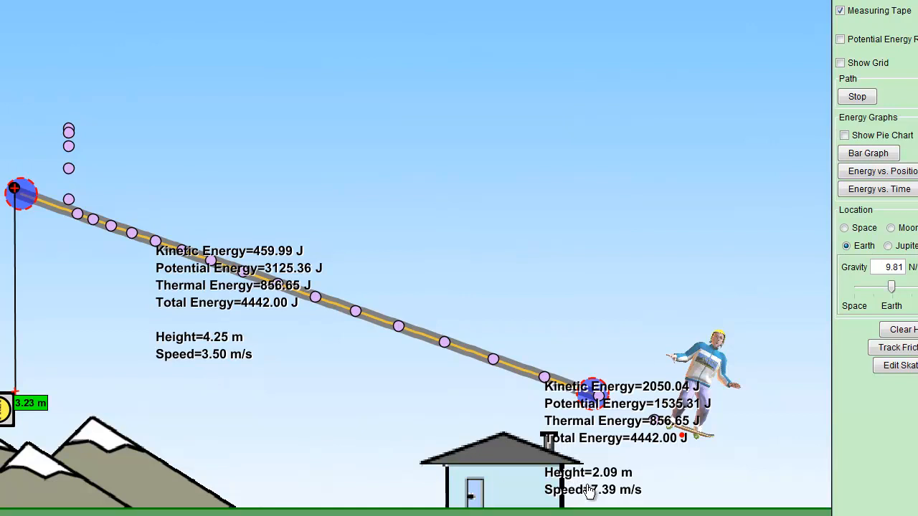
mouse_move(620, 502)
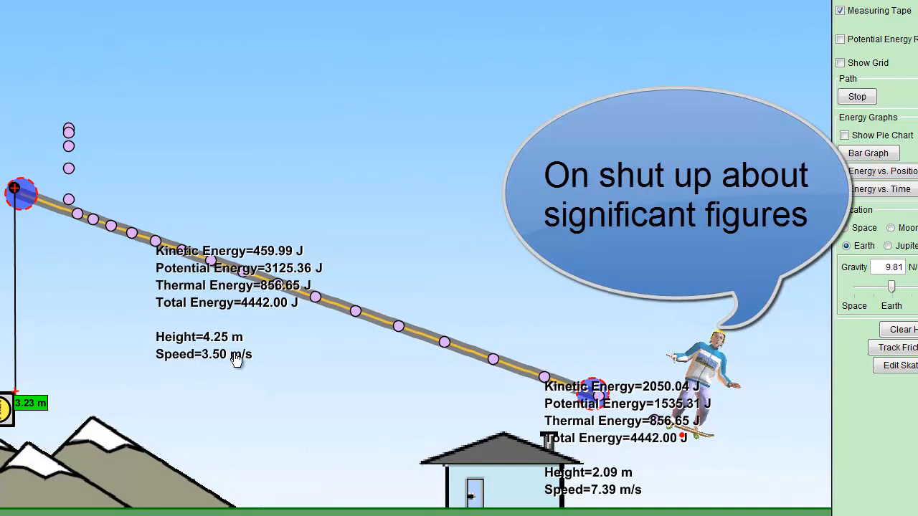
mouse_move(616, 495)
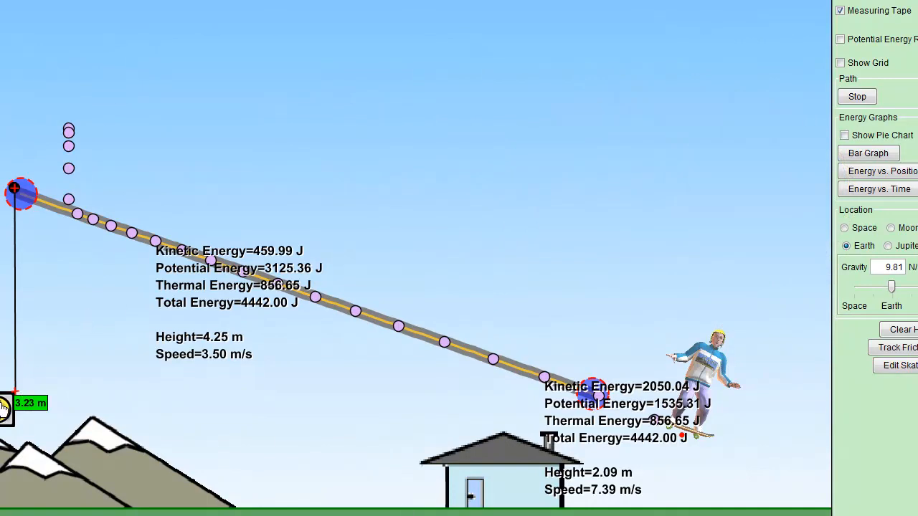
Place the measuring tape's base on the ramp at the upper readout point and stretch it
drag(11, 403, 128, 278)
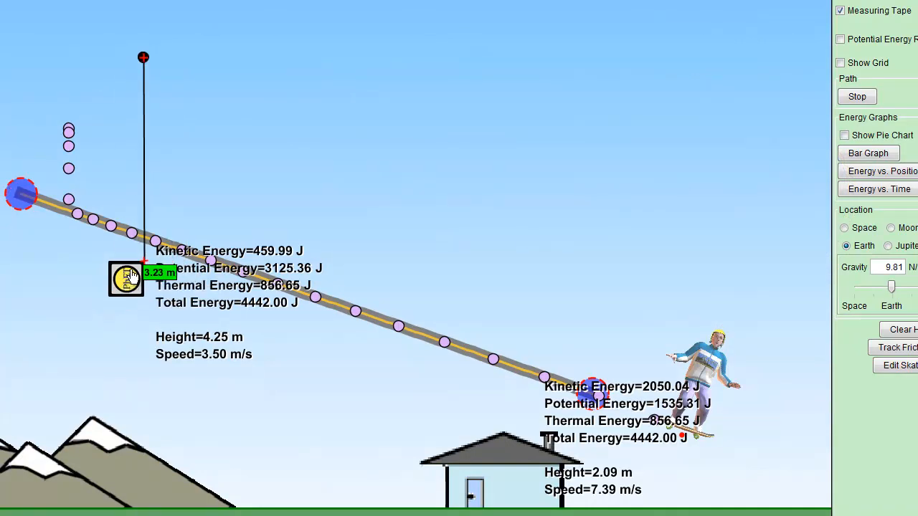
drag(143, 57, 152, 36)
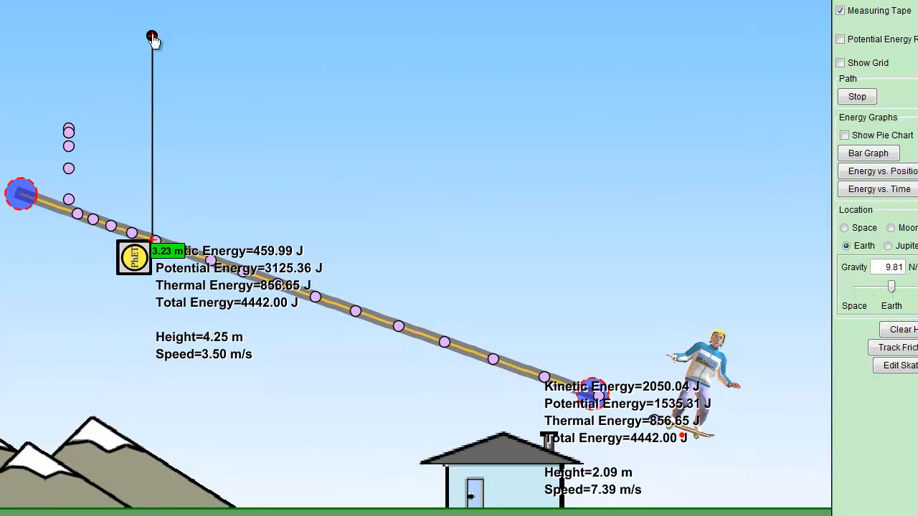
drag(150, 35, 545, 365)
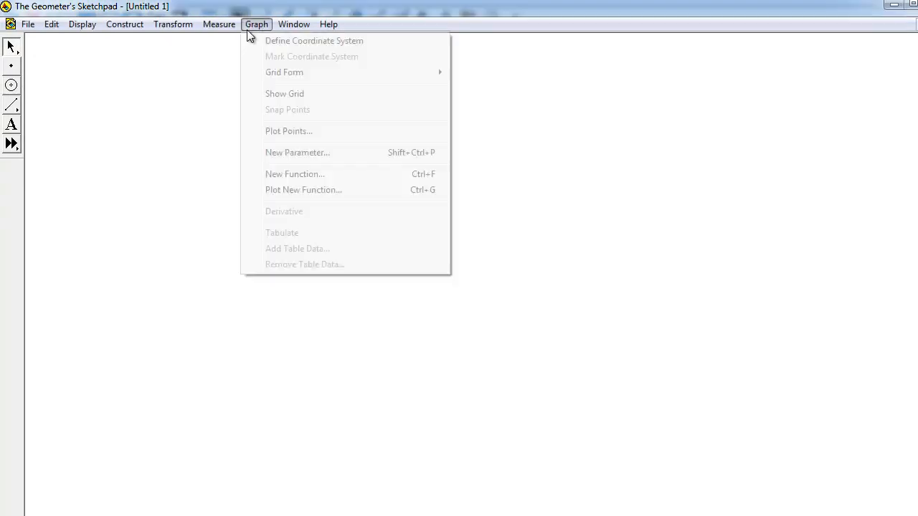
mouse_move(297, 152)
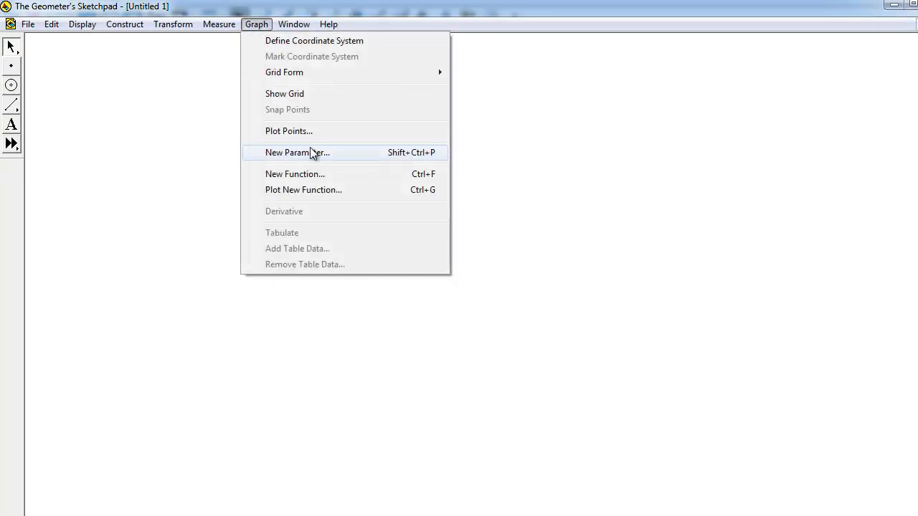
Use Graph > Plot Points to plot the data point (34, 2)
click(289, 130)
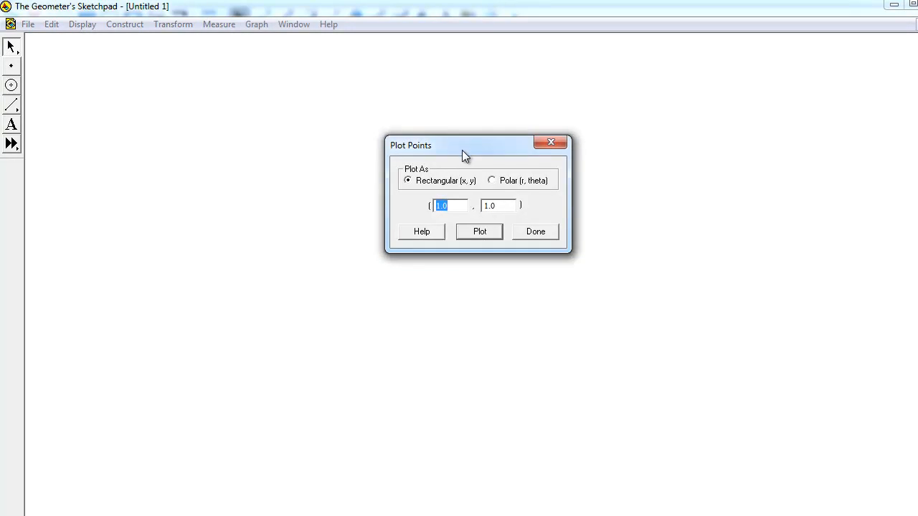
drag(463, 144, 348, 150)
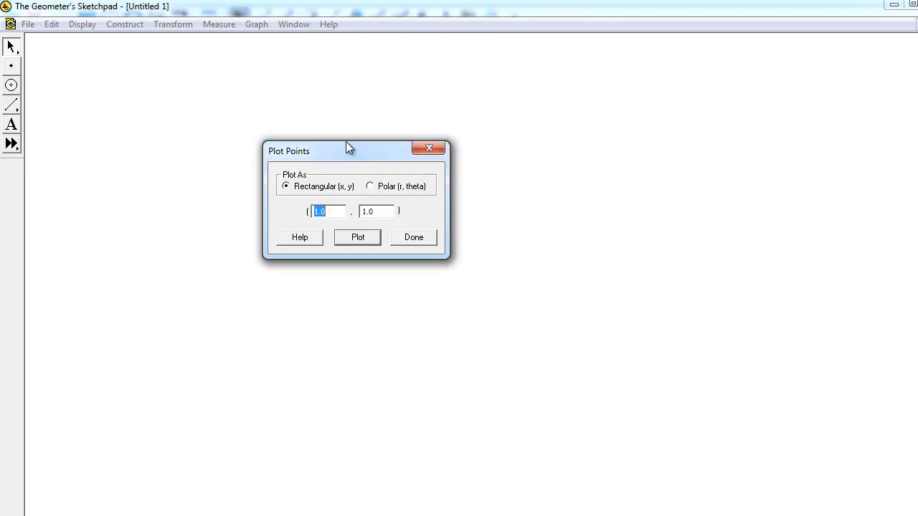
text(34)
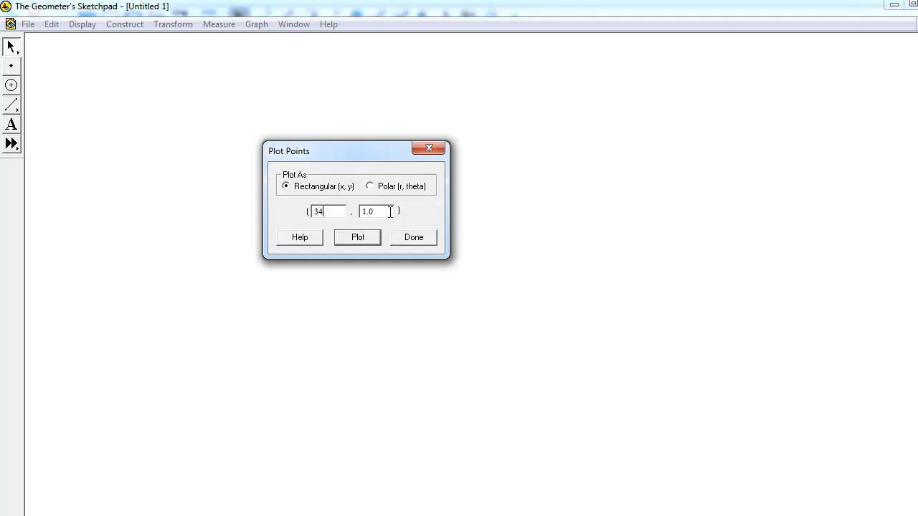
triple_click(376, 211)
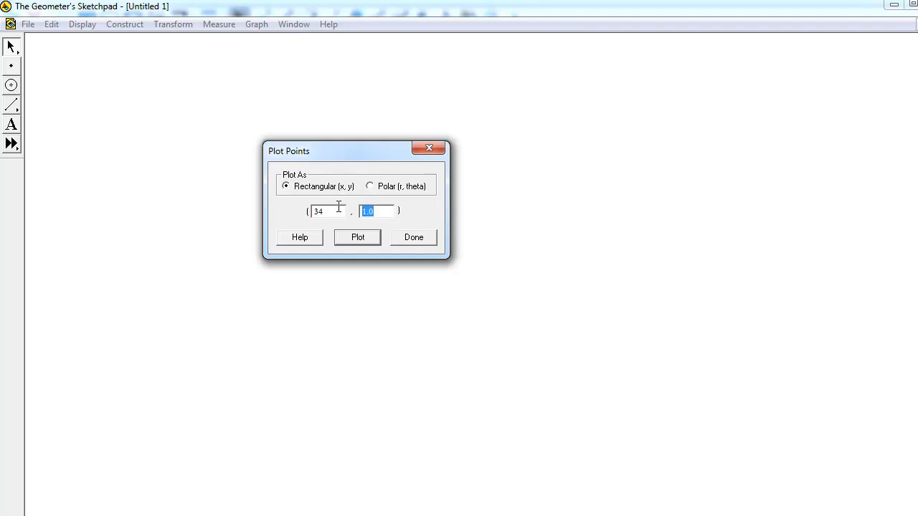
text(2)
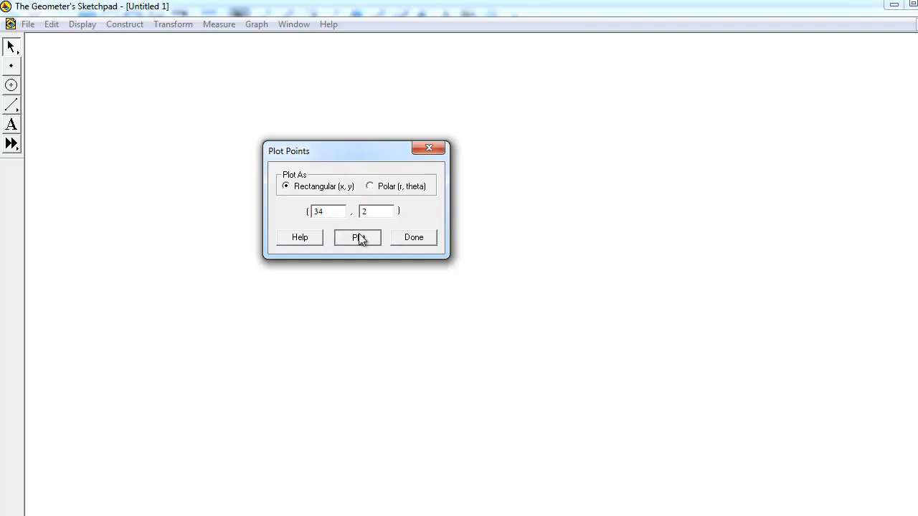
click(357, 237)
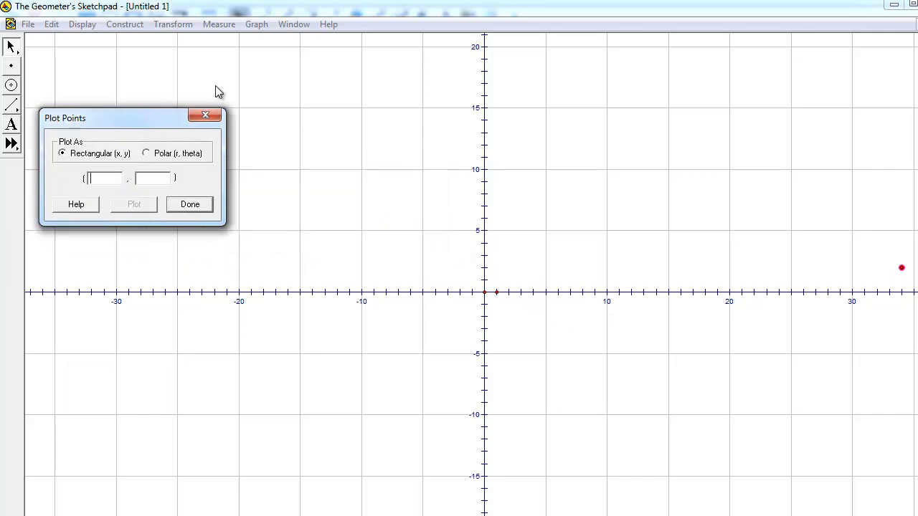
mouse_move(352, 130)
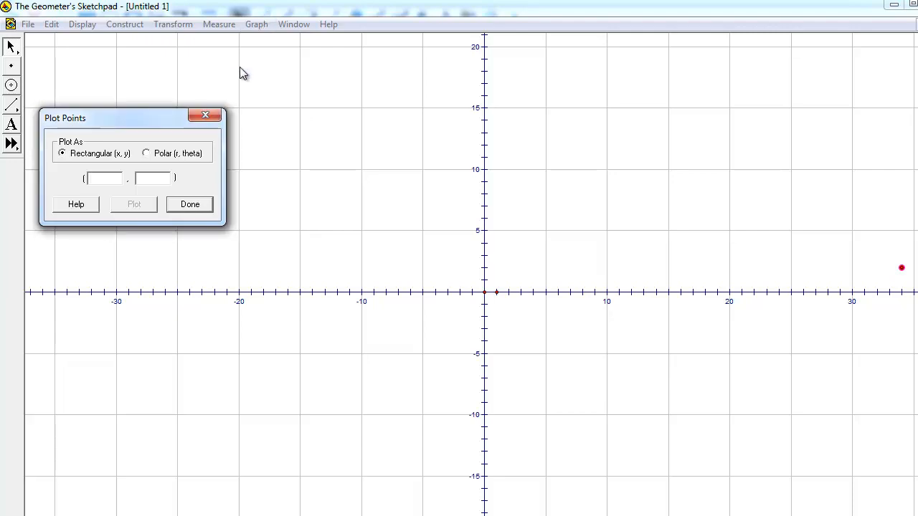
Close Plot Points, cancel Preferences, and set the grid to Rectangular Grid form
click(256, 24)
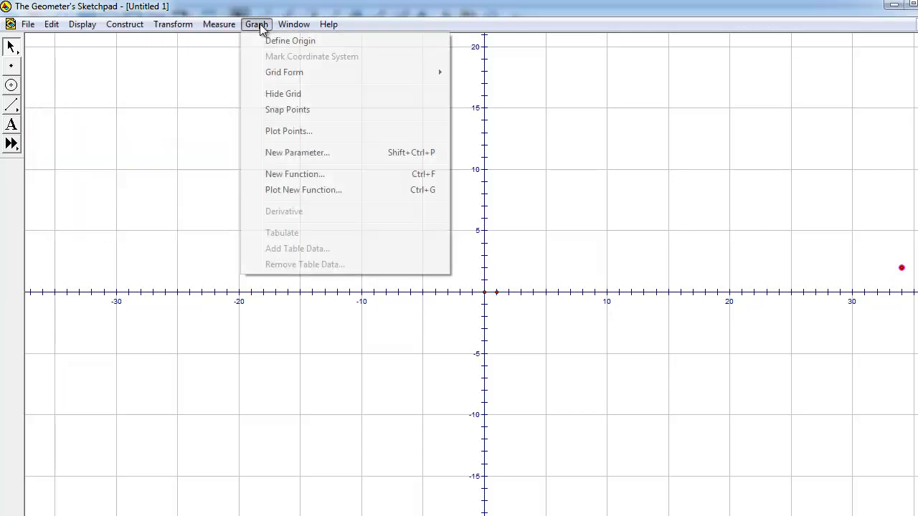
click(28, 24)
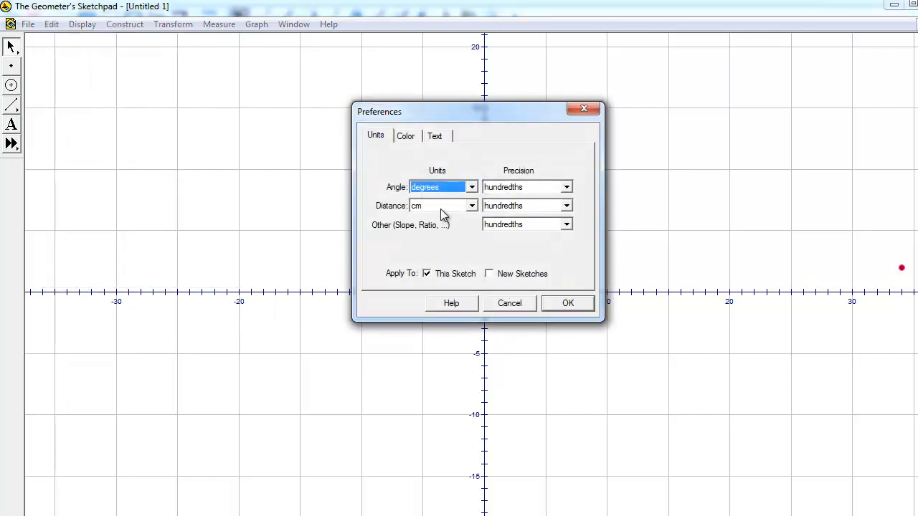
mouse_move(527, 308)
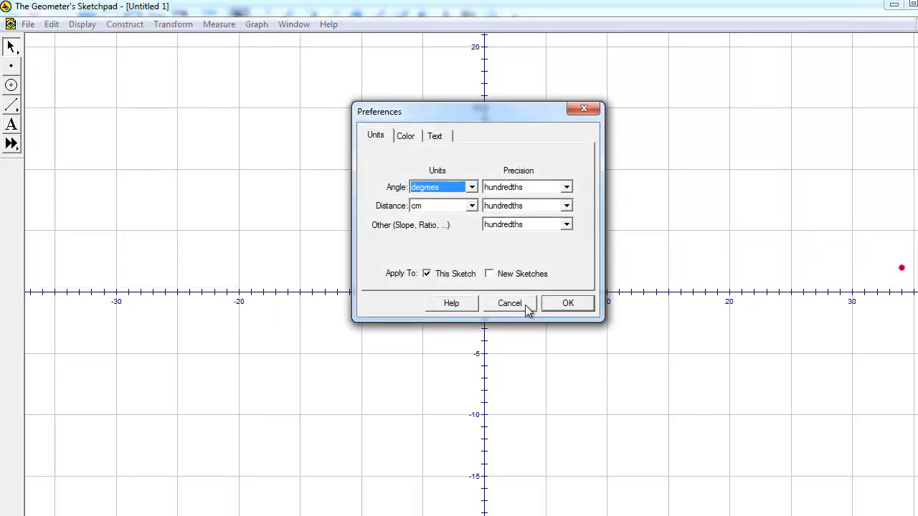
click(568, 303)
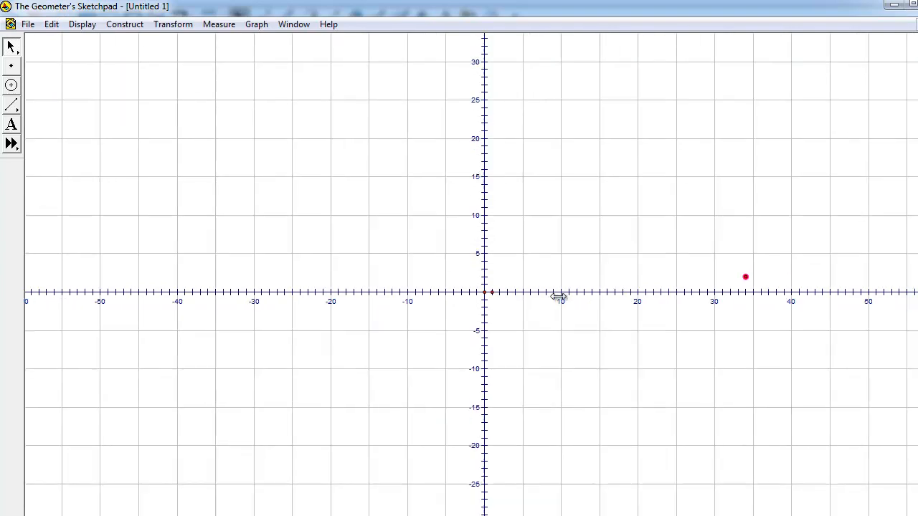
click(256, 24)
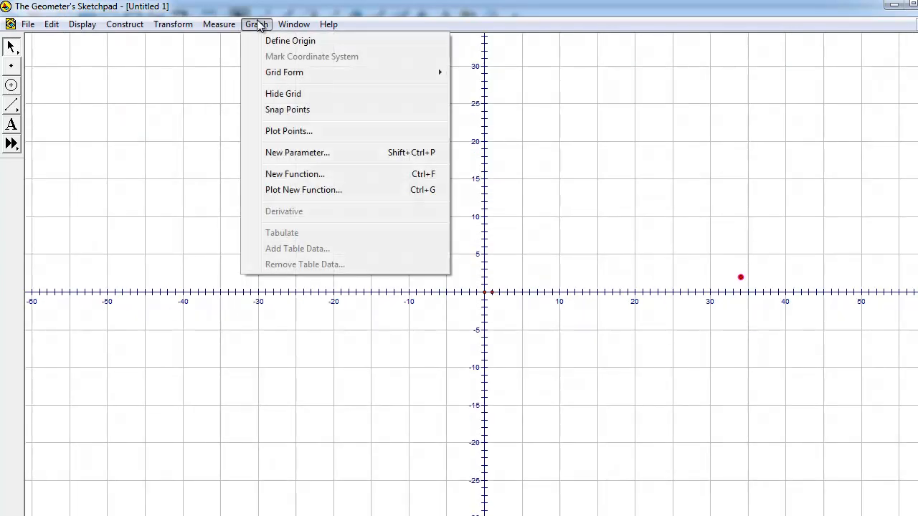
mouse_move(294, 71)
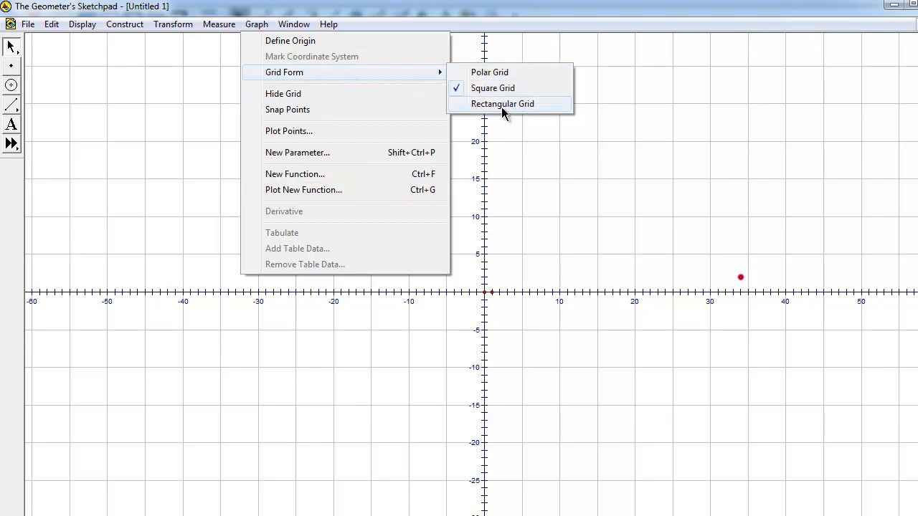
click(502, 103)
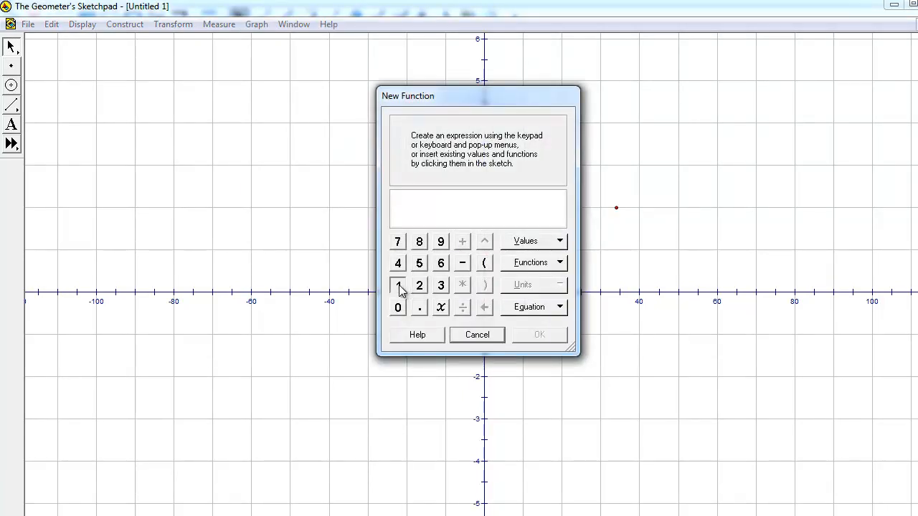
click(462, 307)
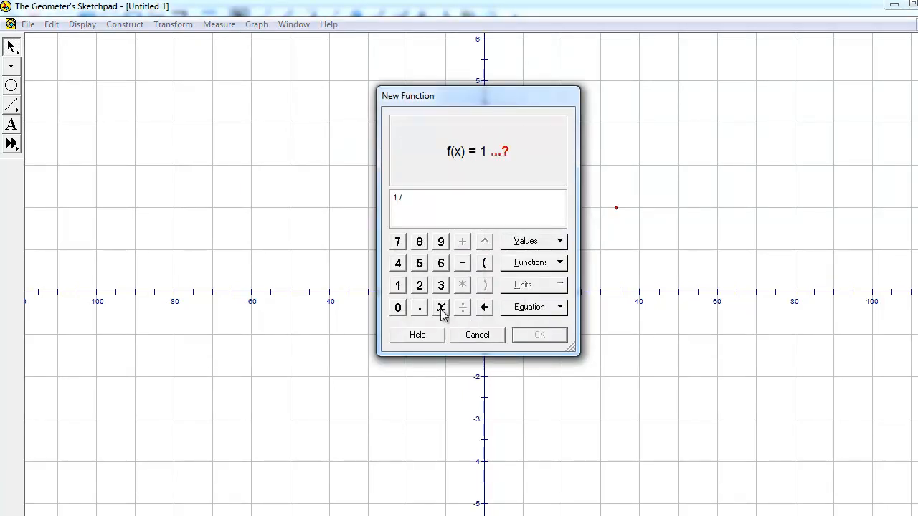
click(441, 307)
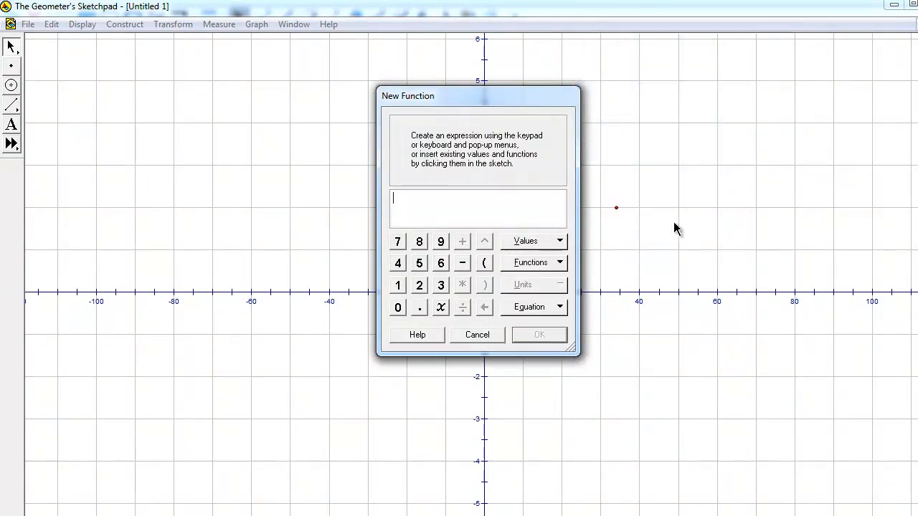
click(477, 335)
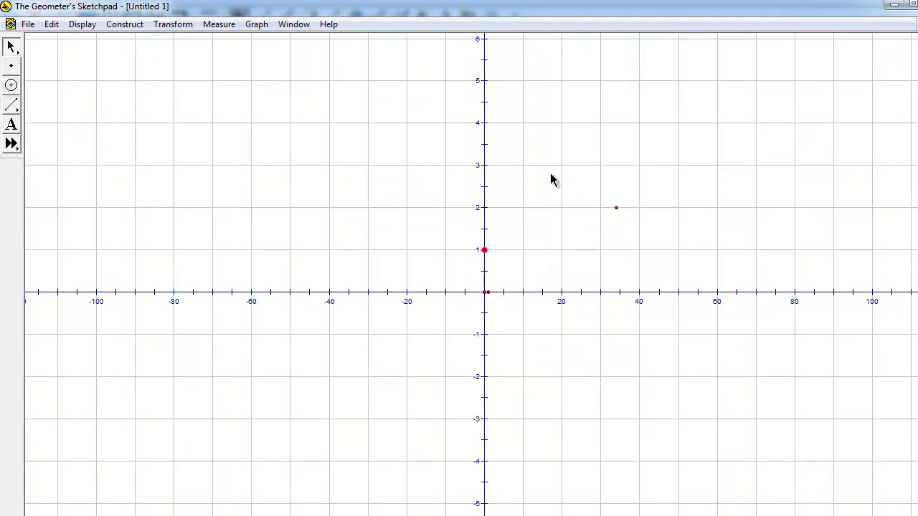
mouse_move(572, 209)
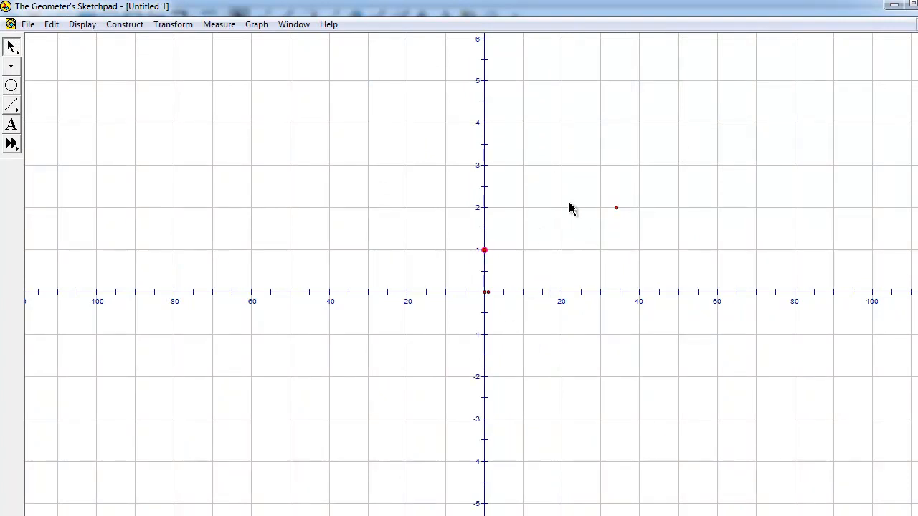